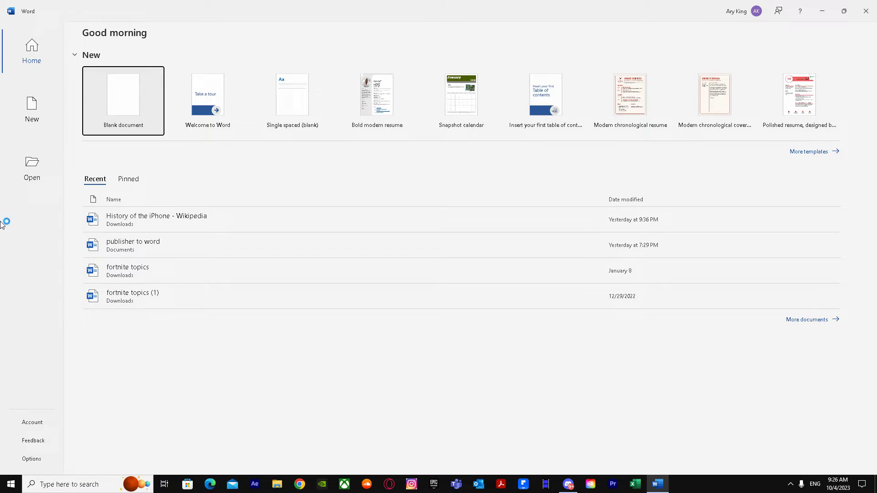
Step: Create a blank document and type a 36-point placeholder line, deleting its last letter
click(123, 100)
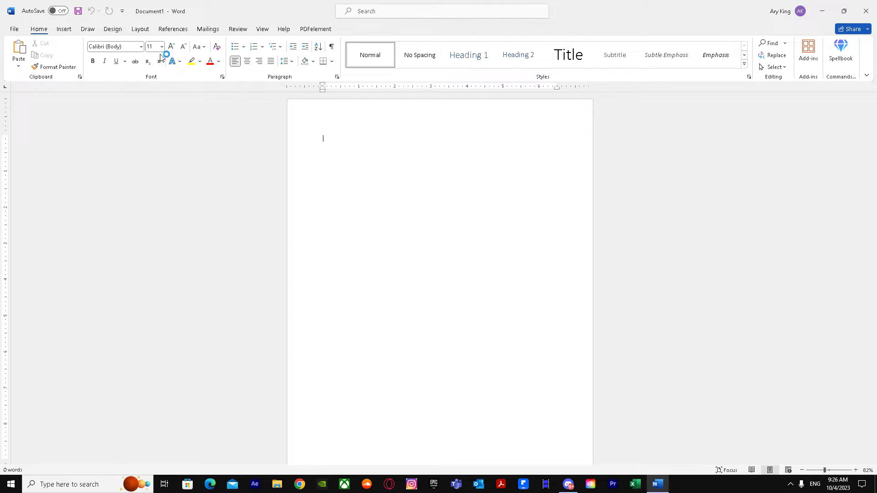
click(162, 47)
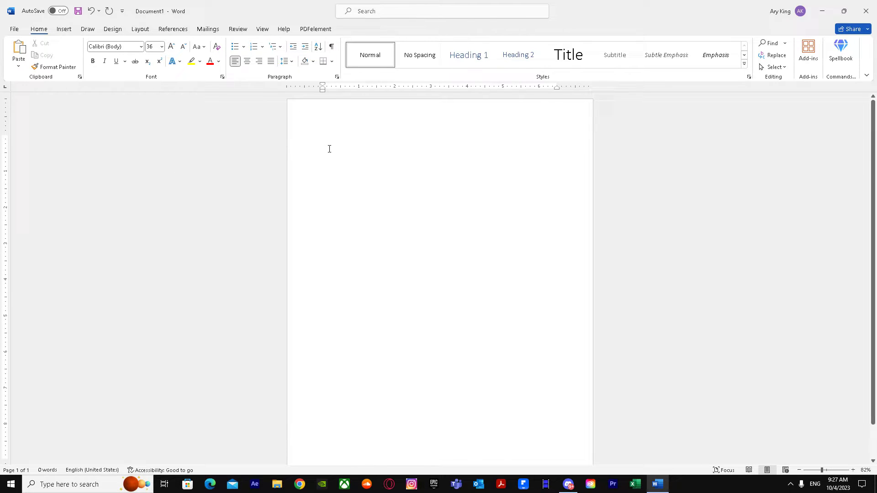
text(sajda)
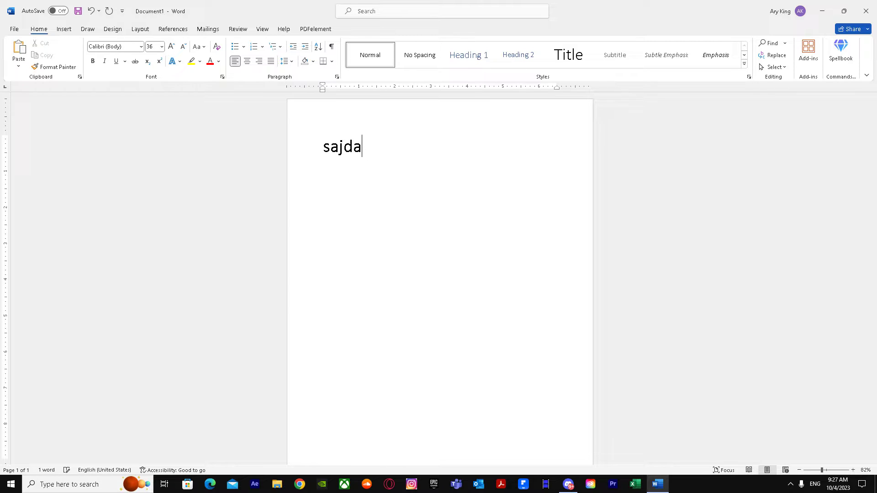
click(162, 47)
text(wq)
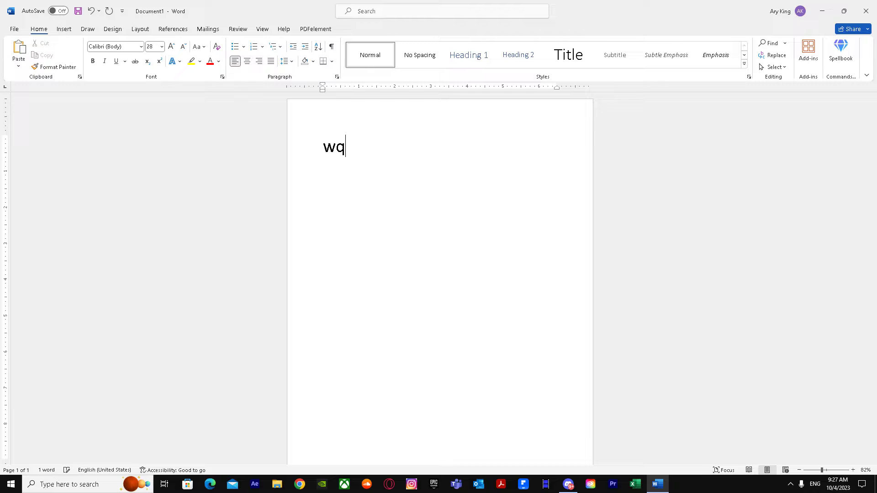
text(dsadsgsdfg)
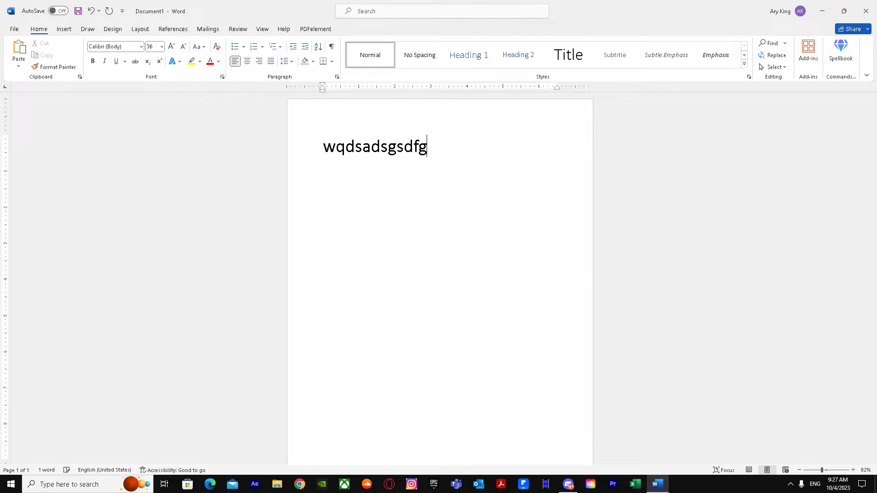
key(Backspace)
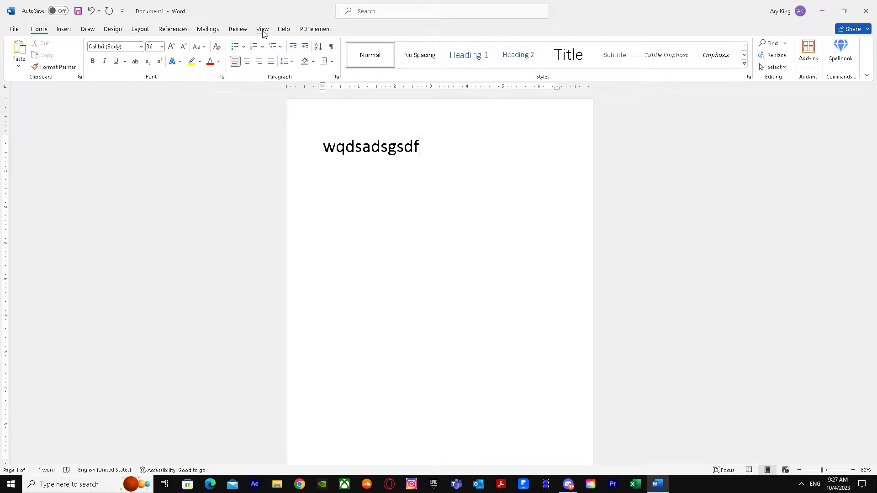
Step: On the View tab, toggle the Ruler checkbox off and back on
click(262, 29)
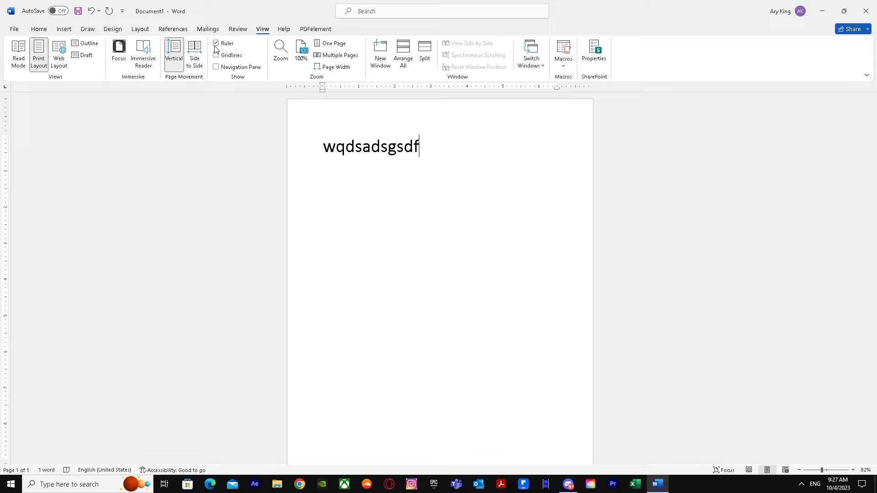
click(216, 43)
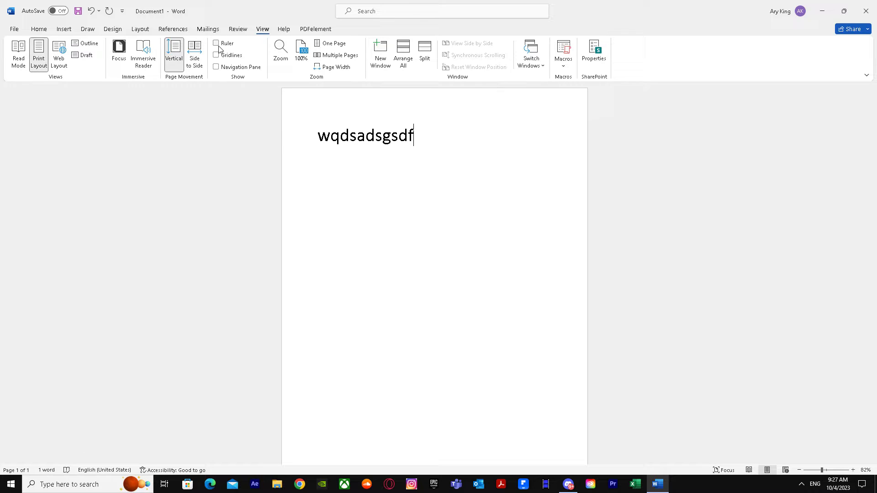
click(216, 43)
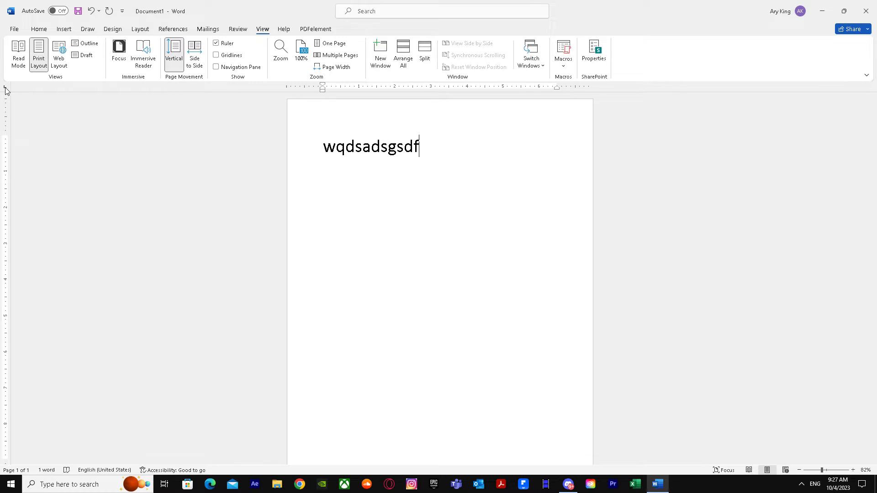
mouse_move(5, 91)
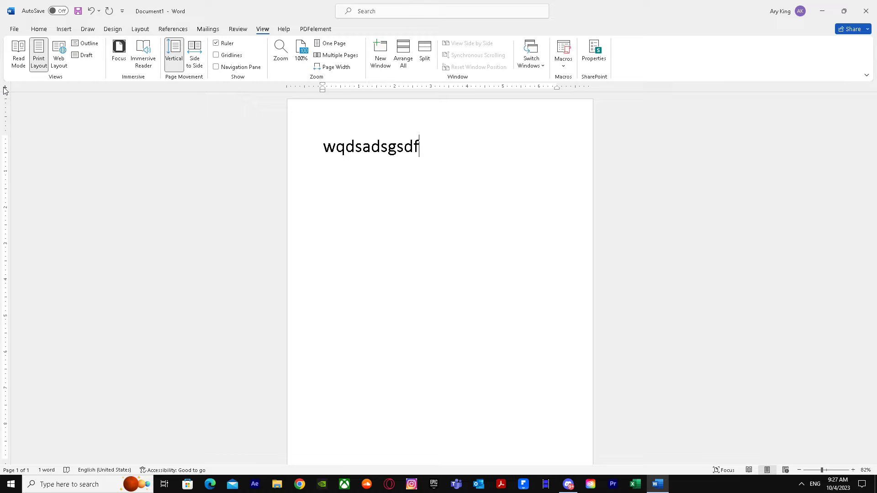
mouse_move(5, 90)
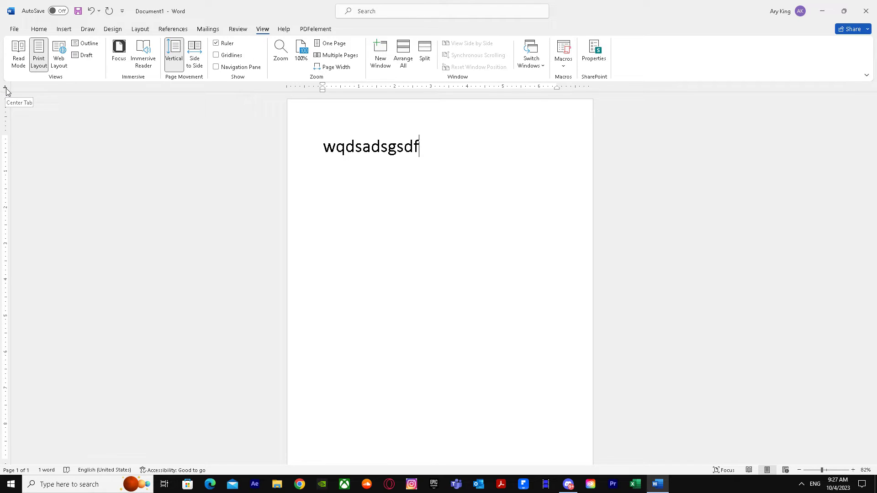
mouse_move(8, 94)
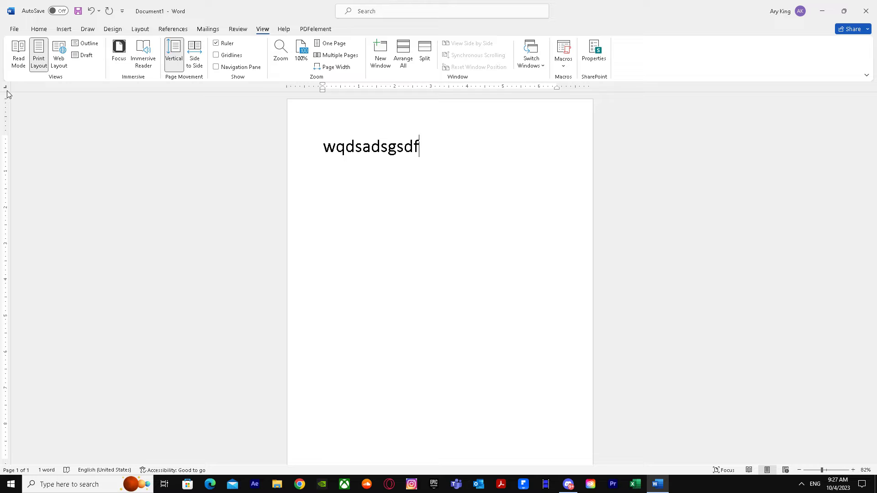
mouse_move(477, 87)
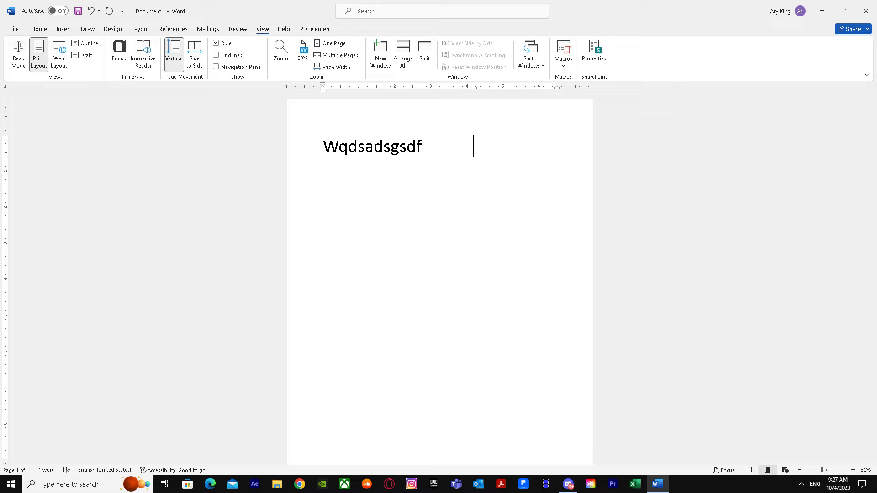
Step: Type the second word 'dkhsdghd' at a ruler tab stop after the first word
text(dkhsdghd)
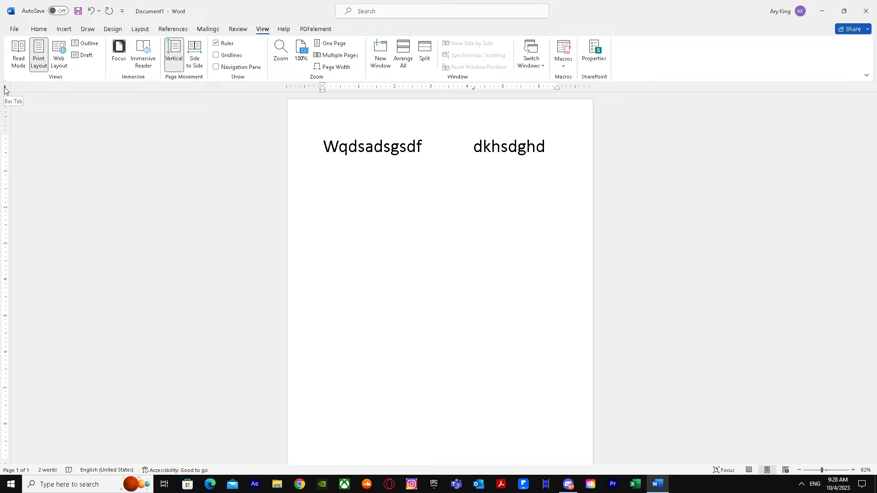
Step: Change the tab stop type and place the cursor before the second word
click(546, 146)
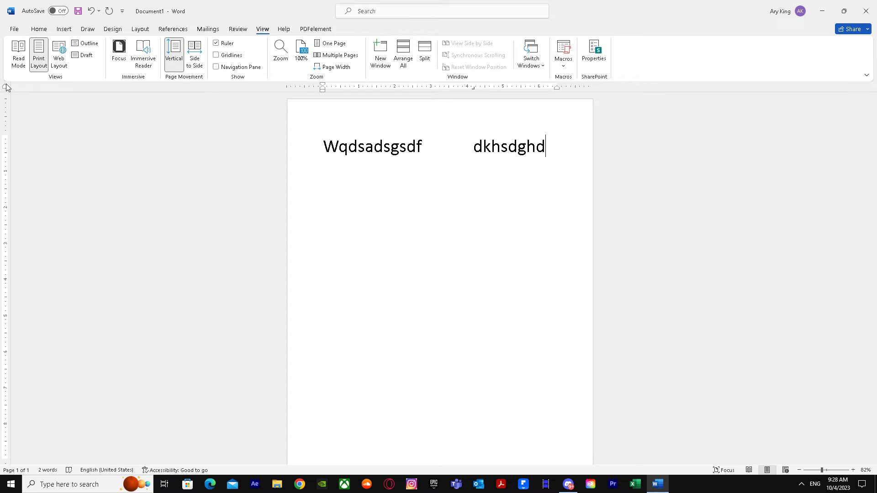
mouse_move(6, 93)
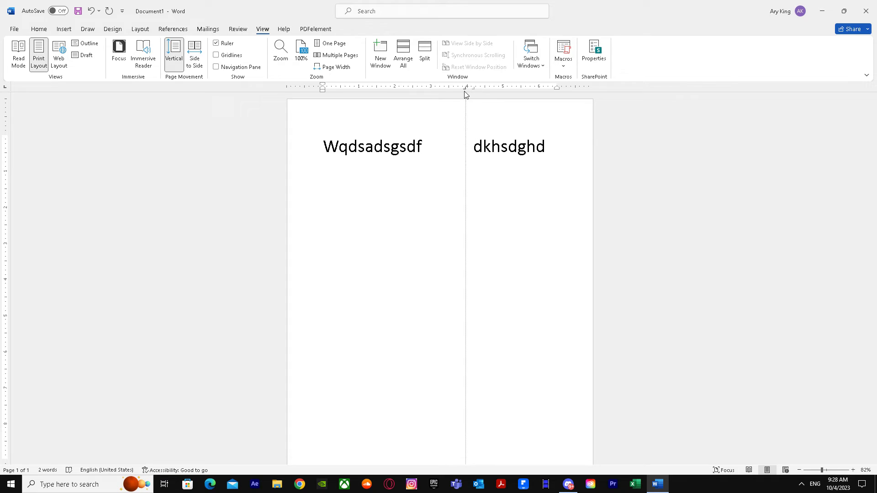
mouse_move(485, 119)
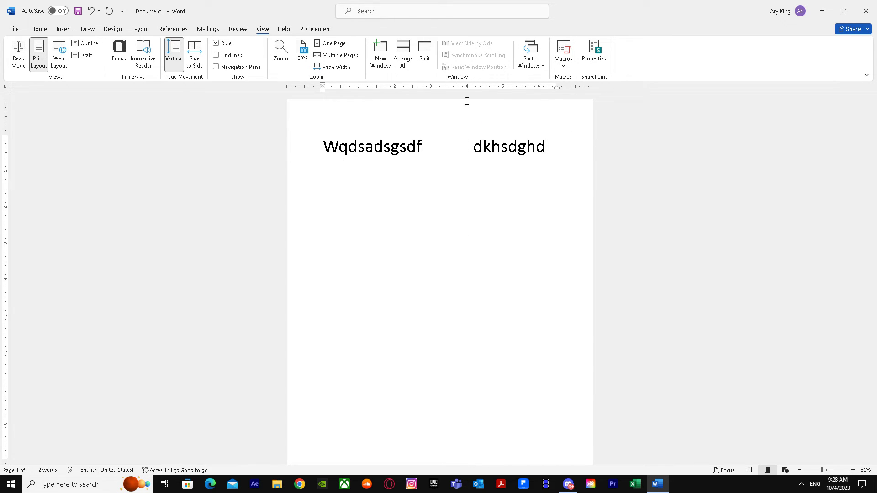
click(426, 146)
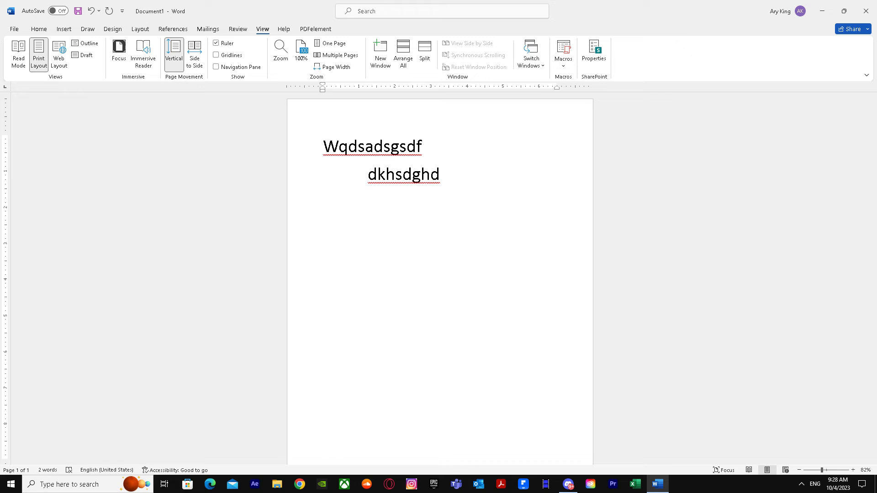
Step: Type 'fgbashbdasdsas' at the start of the second line, then return to line one's end
text(fgbashbdasdsas)
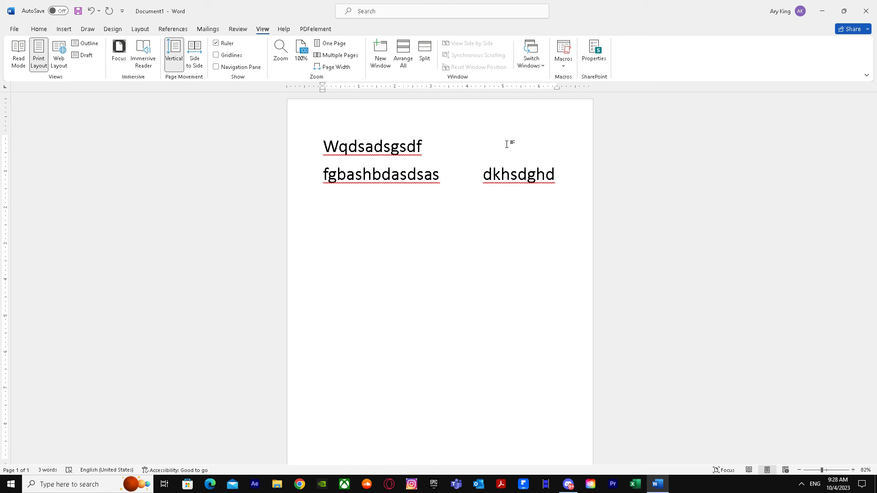
click(425, 147)
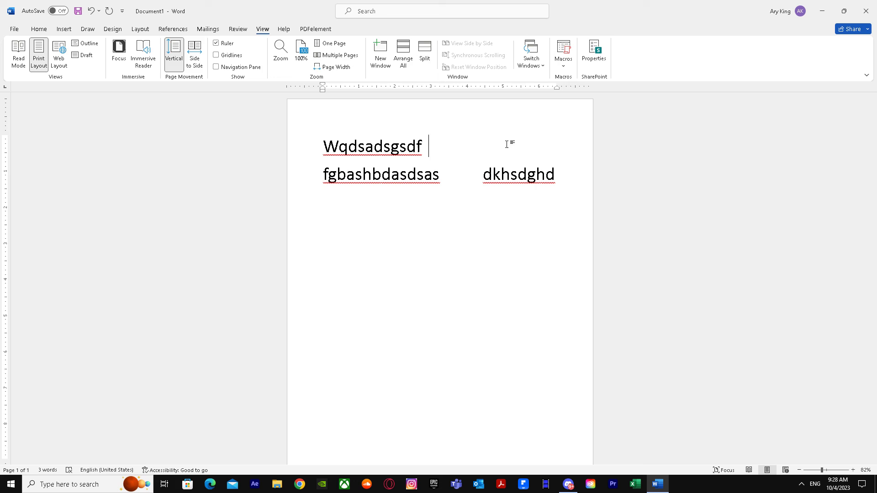